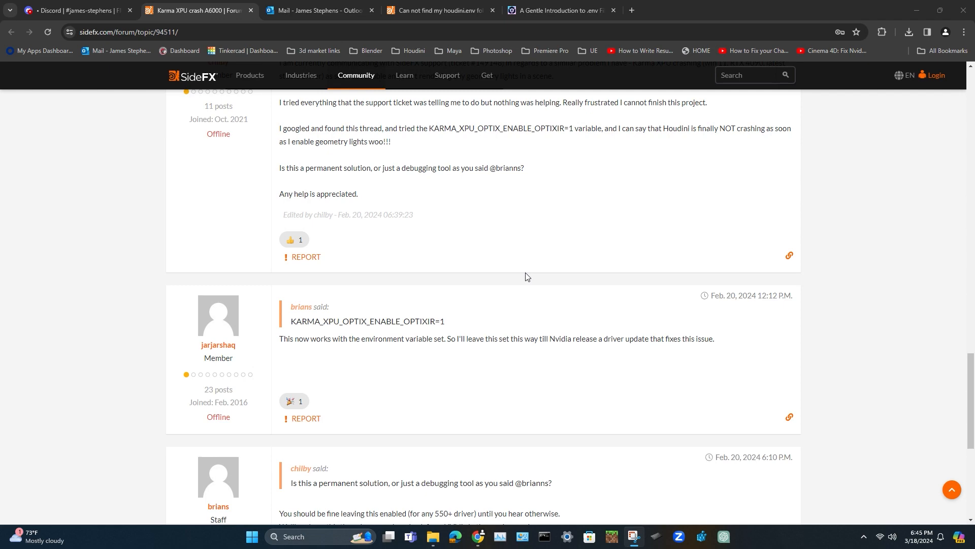
- Copy the KARMA_XPU_OPTIX_ENABLE_OPTIXIR=1 line from the quoted forum reply
scroll(up, 3)
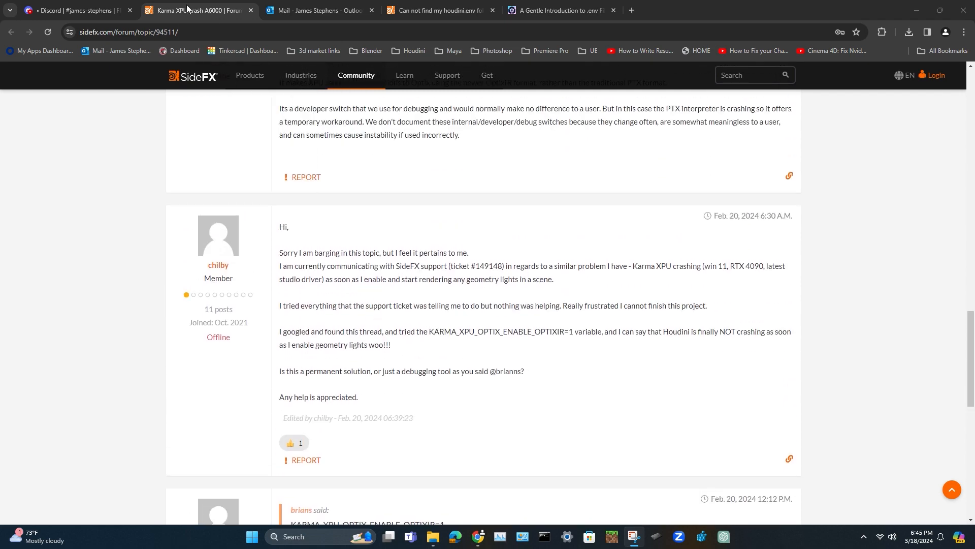
scroll(down, 3)
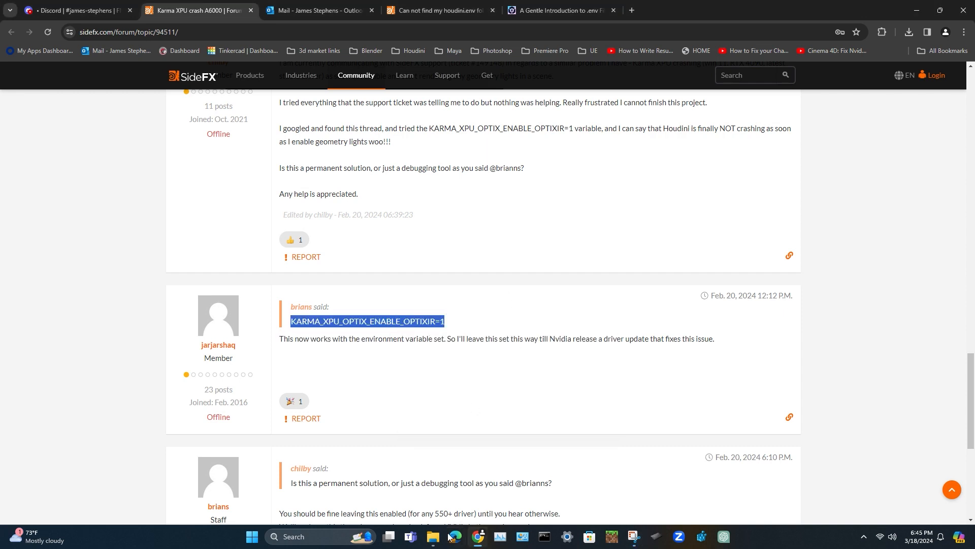
click(431, 539)
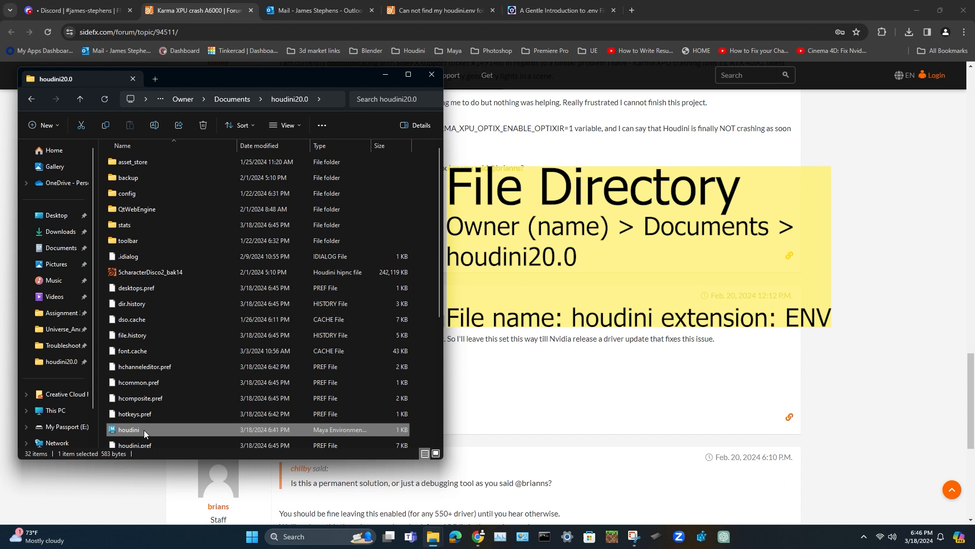
mouse_move(347, 432)
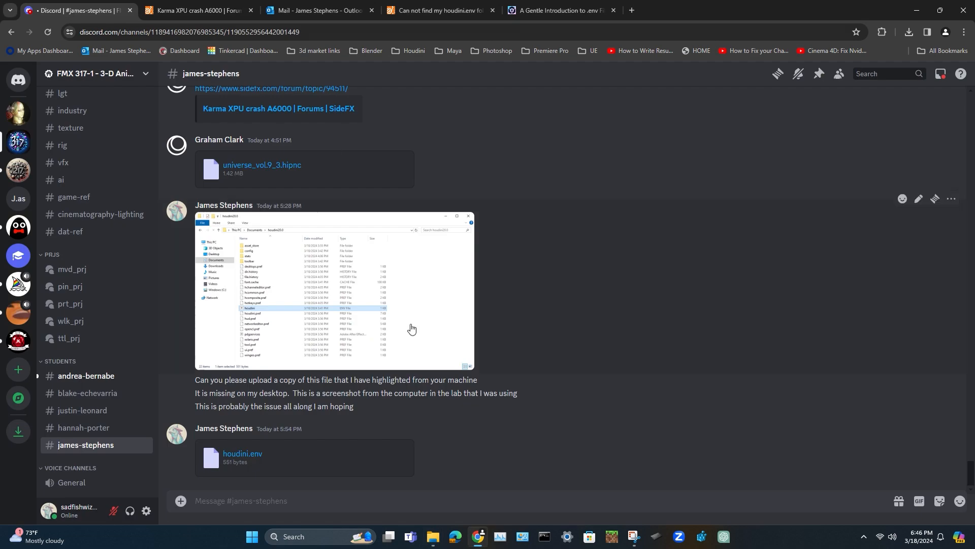
mouse_move(294, 455)
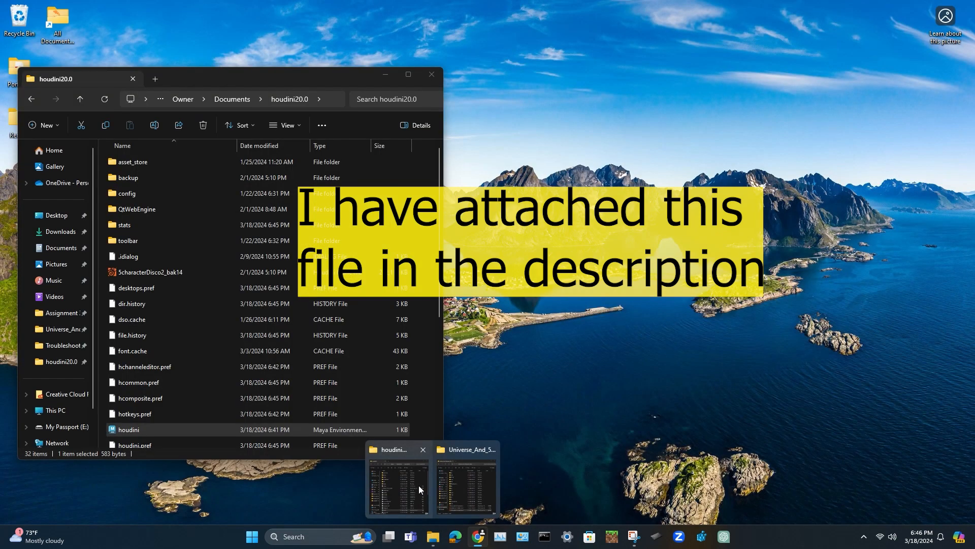
- Open houdini.env with Visual Studio Code from its context menu
right_click(128, 429)
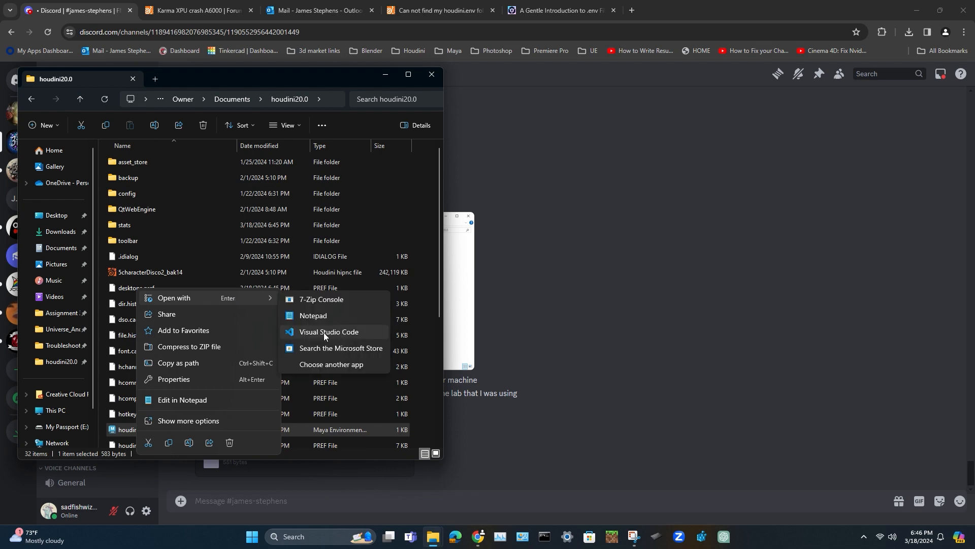
mouse_move(363, 336)
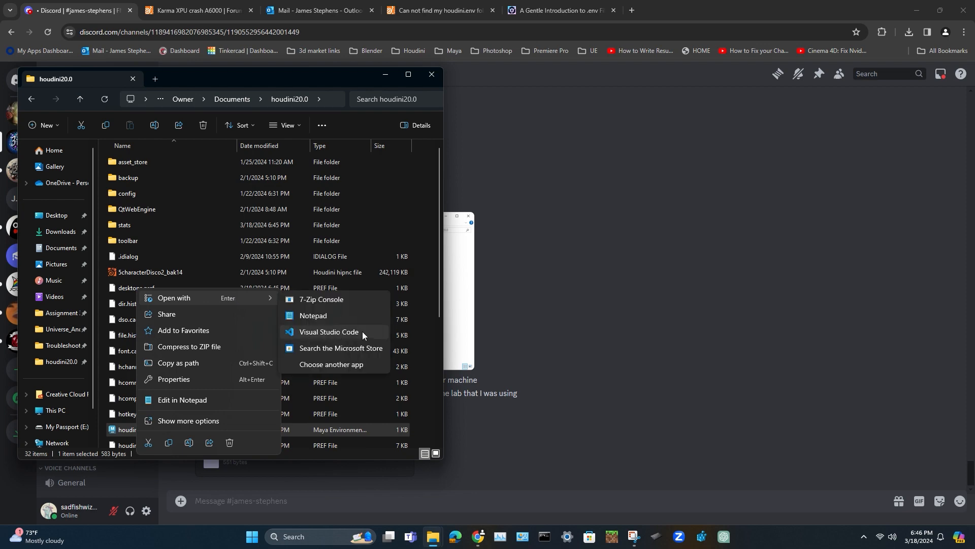
click(328, 332)
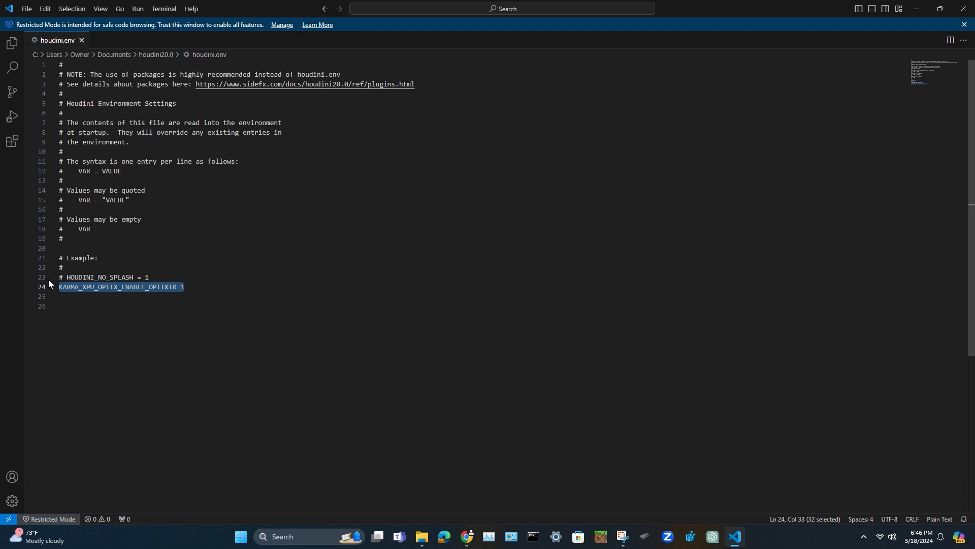
mouse_move(466, 536)
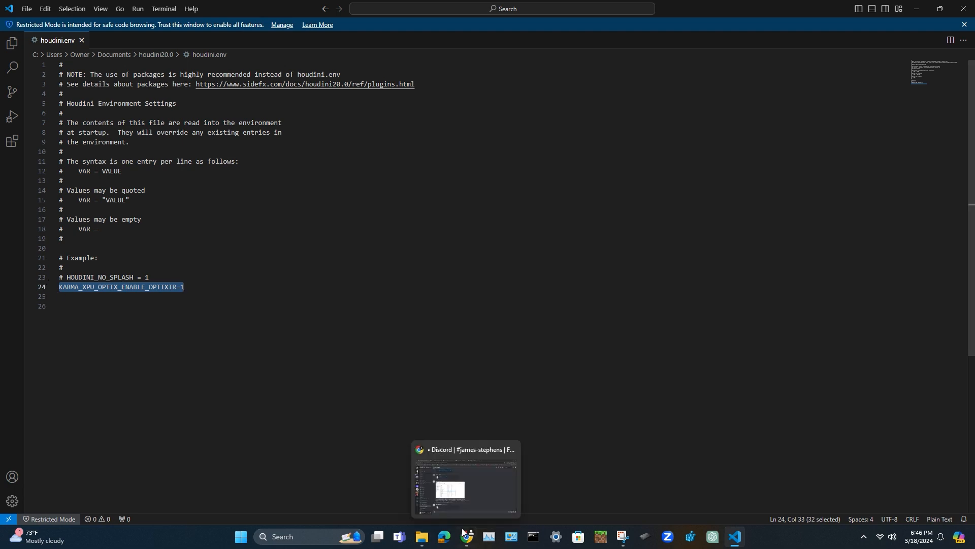
- Switch from Visual Studio Code back to the Houdini window after saving houdini.env
click(465, 479)
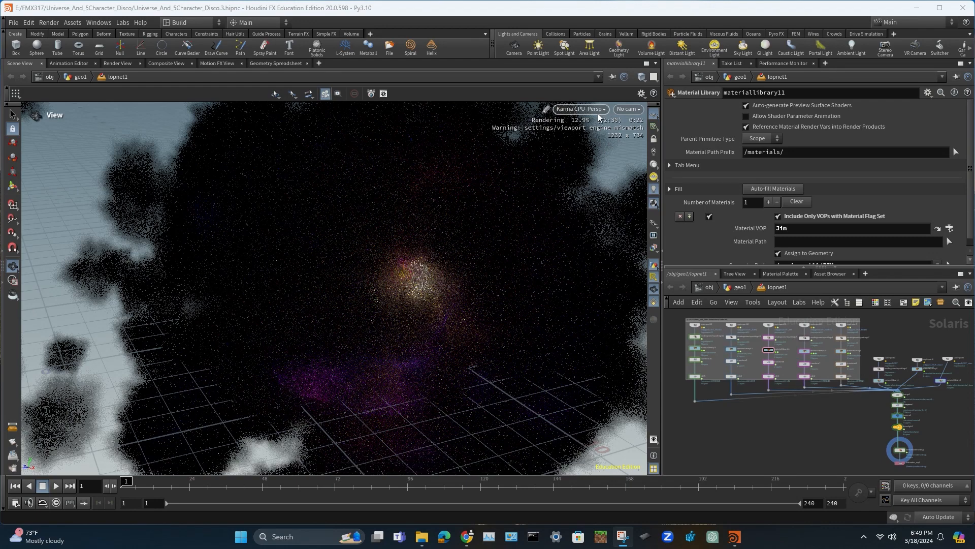
- Switch the viewport renderer from Karma CPU to Karma XPU
click(577, 109)
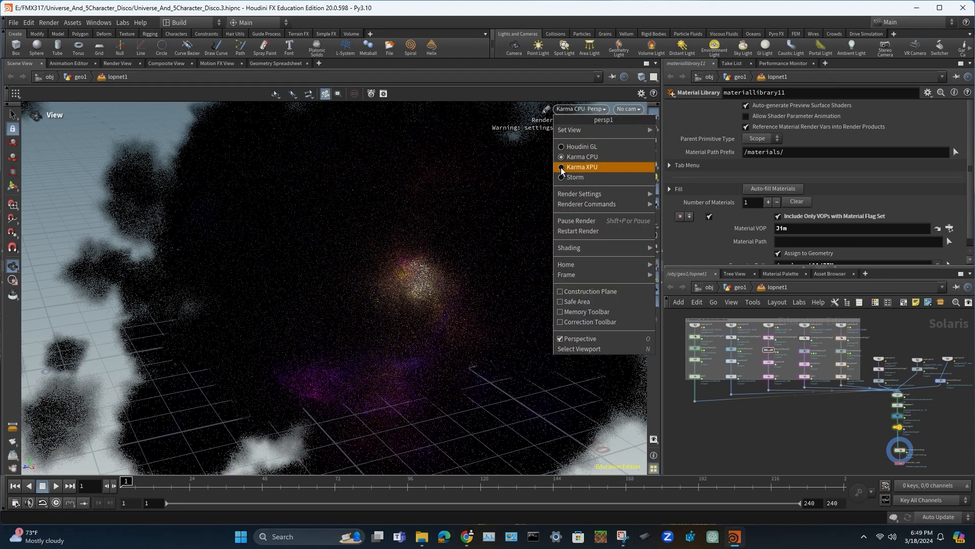
click(581, 166)
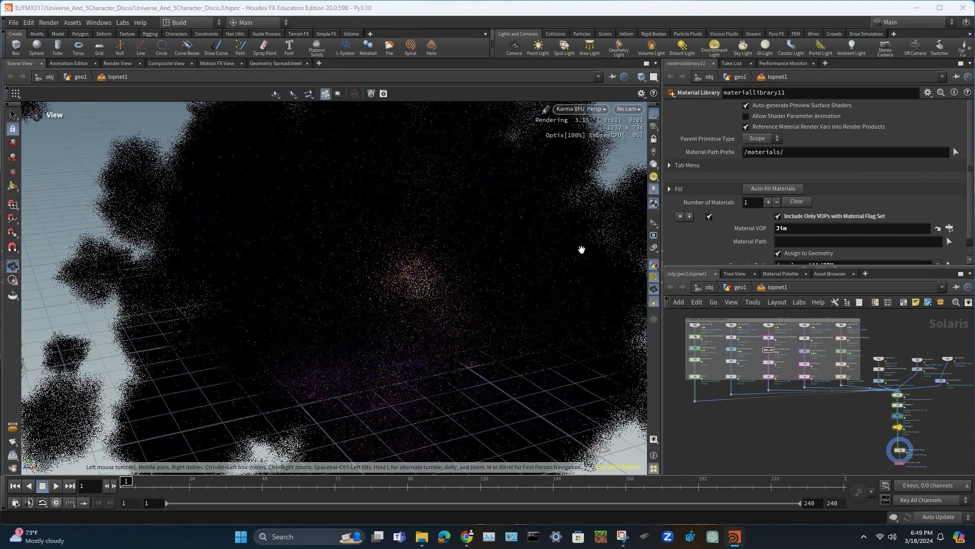